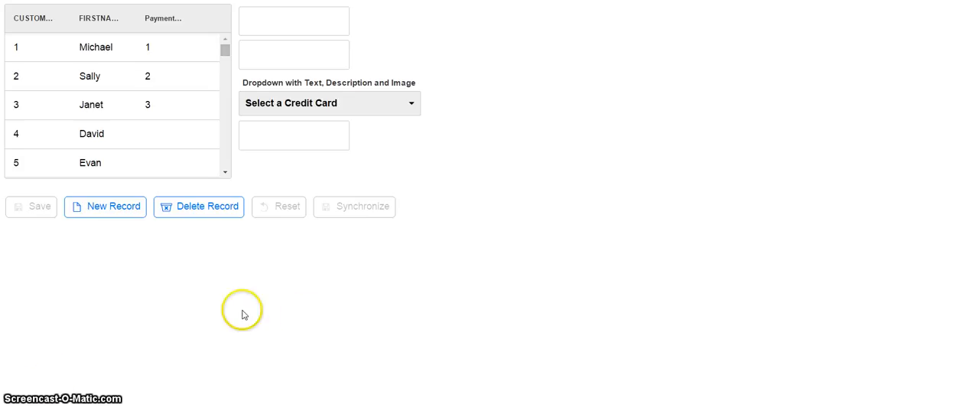
{"action": "mouse_move", "coordinate": [294, 111]}
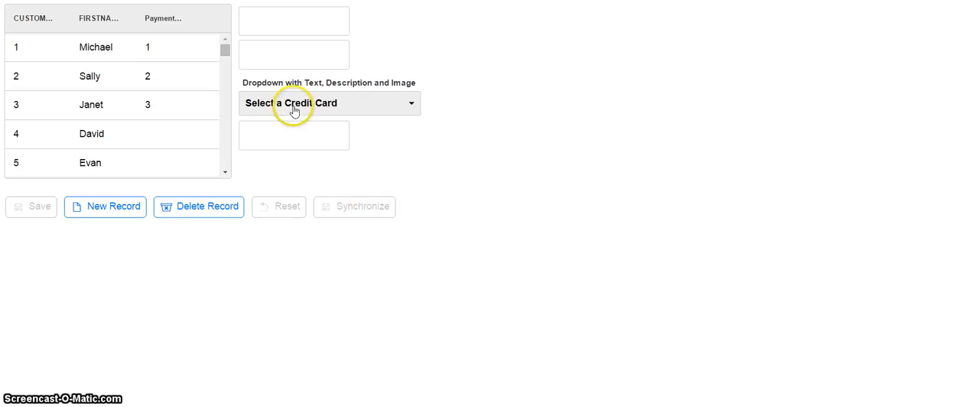
{"action": "mouse_move", "coordinate": [134, 125]}
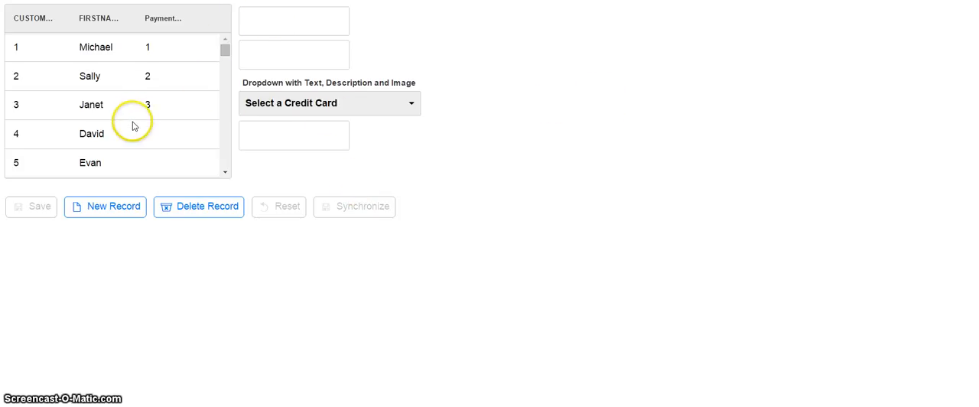
{"action": "mouse_move", "coordinate": [340, 112]}
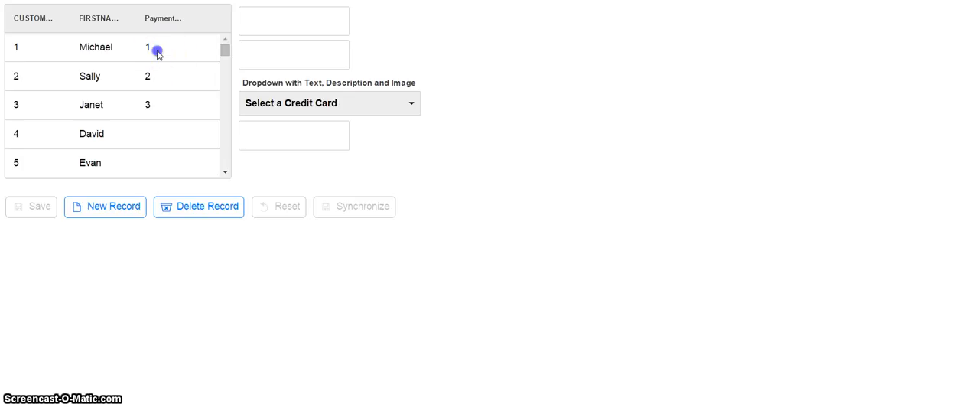
In Live Preview, select Michael's row (Visa), then Sally's row showing MC with its image.
{"action": "left_click", "coordinate": [96, 46]}
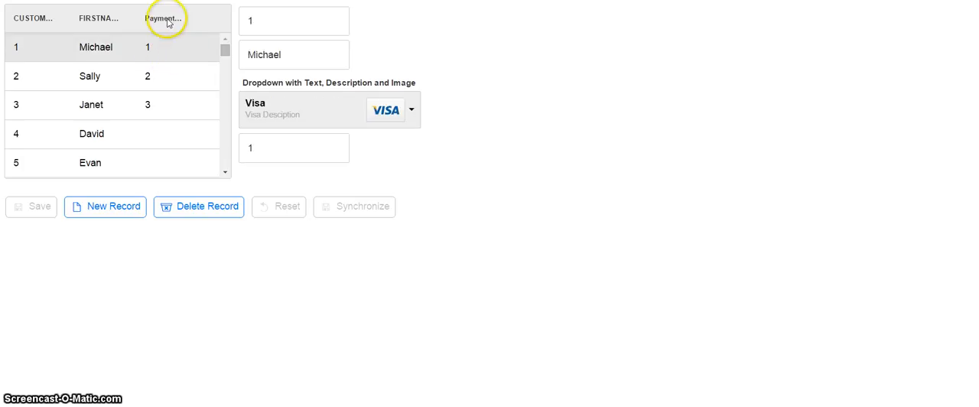
{"action": "mouse_move", "coordinate": [309, 128]}
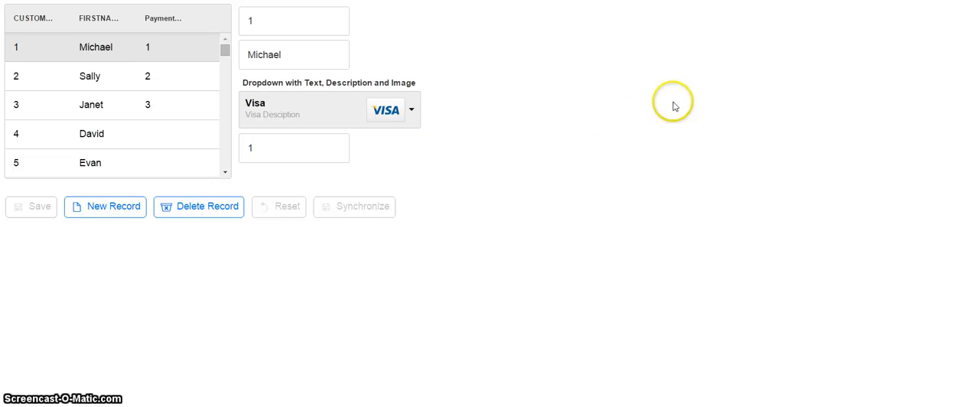
{"action": "mouse_move", "coordinate": [130, 72]}
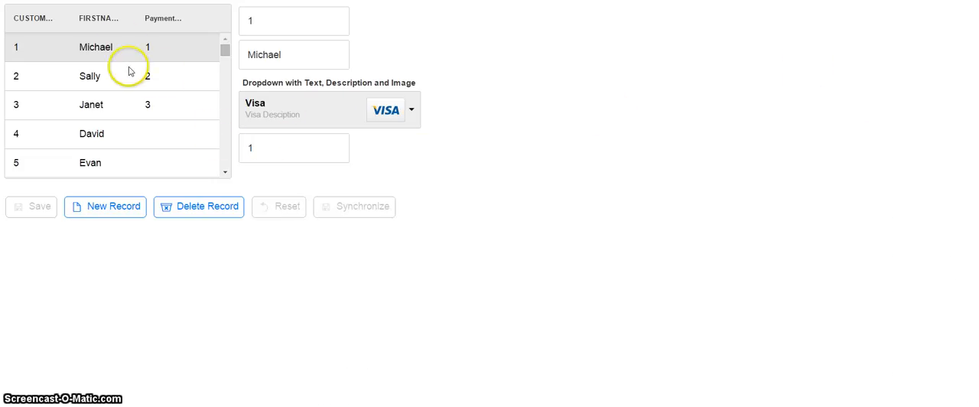
{"action": "left_click", "coordinate": [90, 75]}
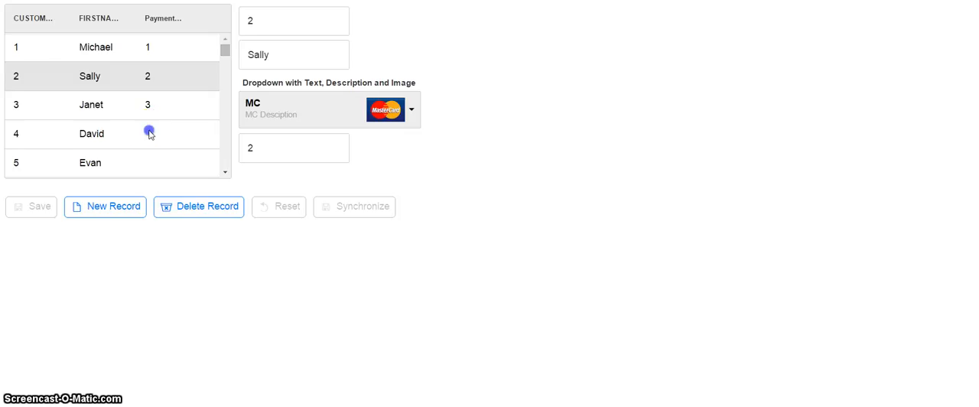
Load David's record with no card, then Sally's, then Janet's Amex record.
{"action": "left_click", "coordinate": [91, 133]}
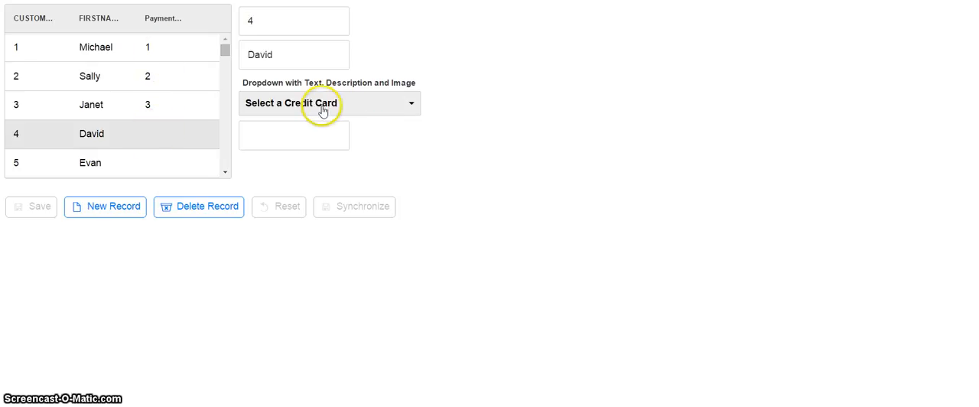
{"action": "mouse_move", "coordinate": [370, 108]}
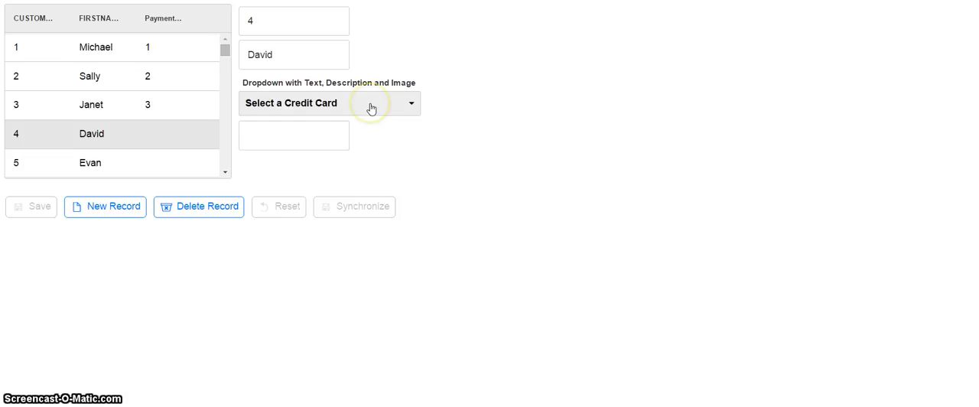
{"action": "mouse_move", "coordinate": [370, 108]}
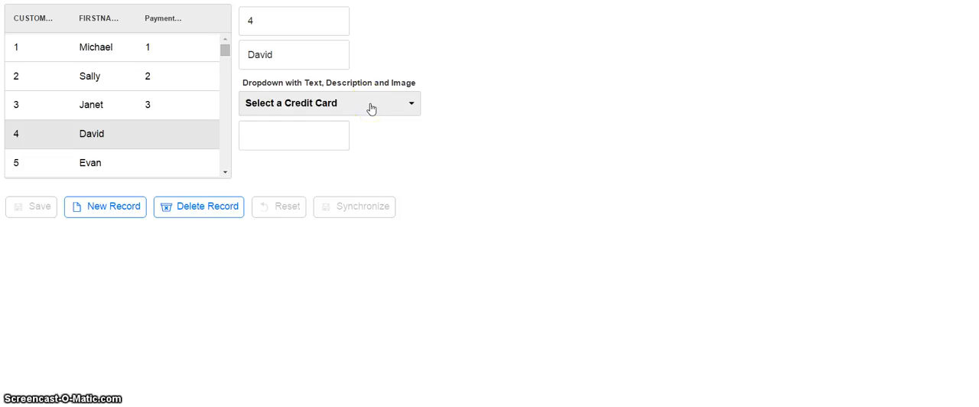
{"action": "left_click", "coordinate": [89, 75]}
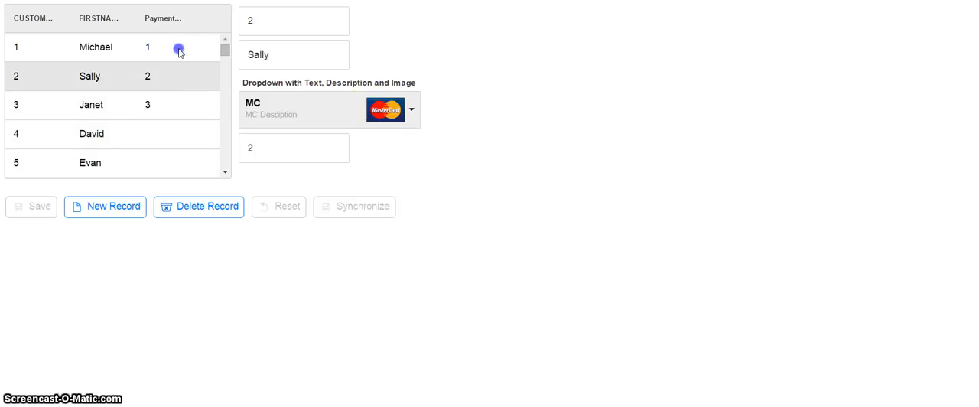
{"action": "left_click", "coordinate": [91, 105]}
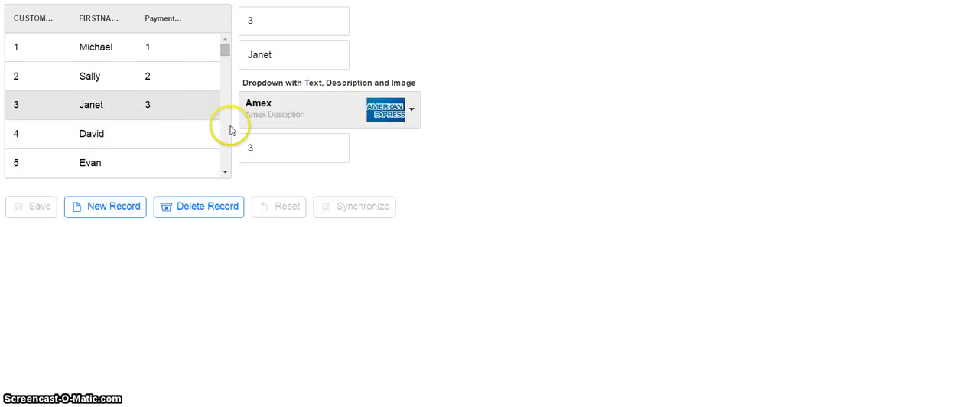
Change Janet's credit card to MC and synchronize.
{"action": "left_click", "coordinate": [410, 108]}
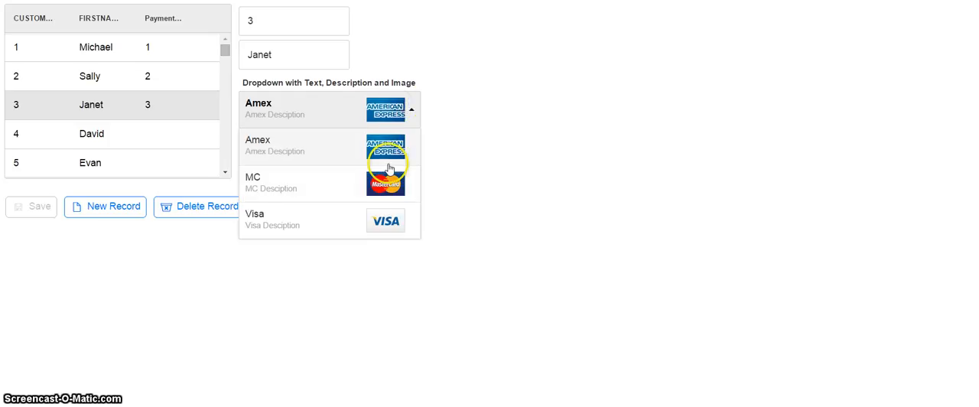
{"action": "left_click", "coordinate": [306, 183]}
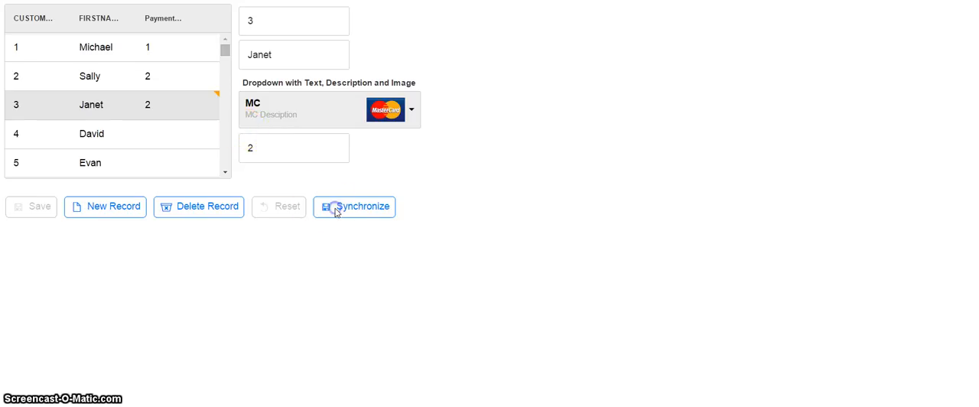
{"action": "left_click", "coordinate": [90, 76]}
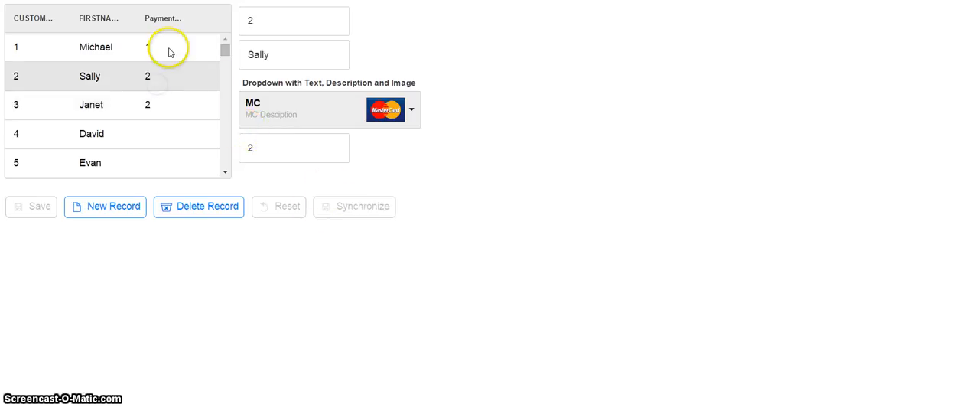
Restore Janet's card to Amex, synchronize, and load David's record.
{"action": "left_click", "coordinate": [91, 105]}
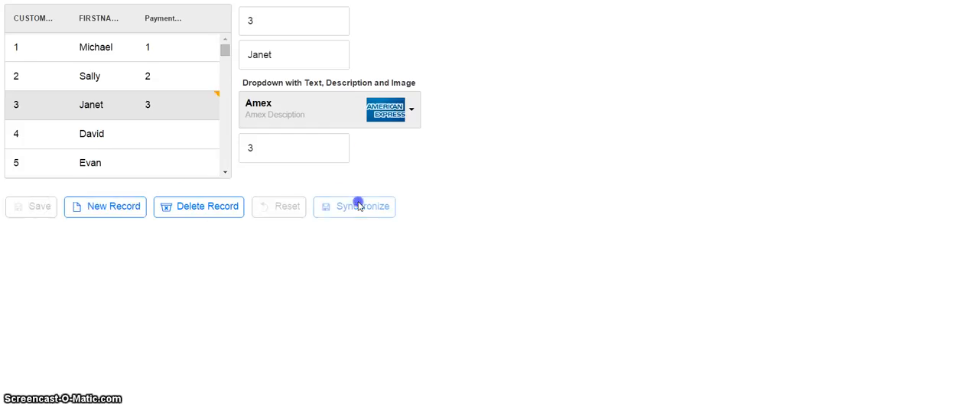
{"action": "left_click", "coordinate": [91, 134]}
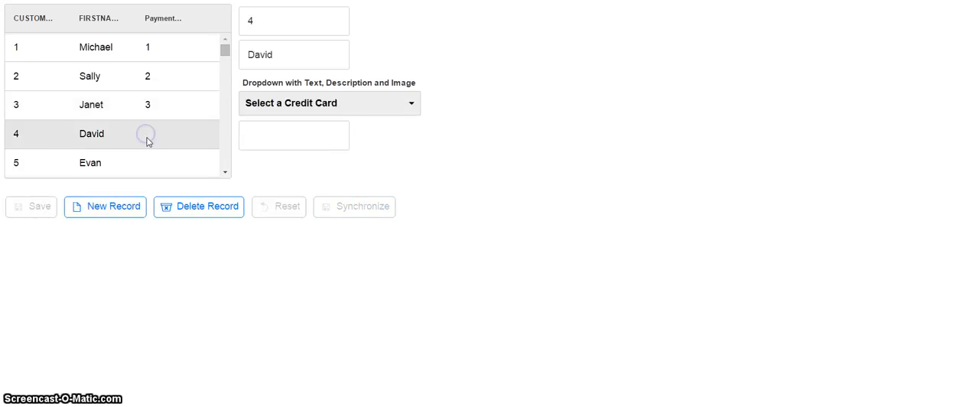
{"action": "left_click", "coordinate": [91, 105]}
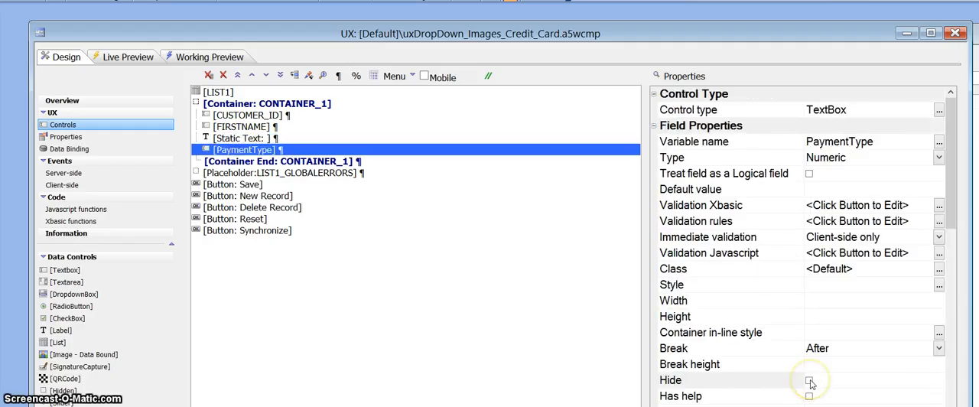
Tick the Hide property on the PaymentType textbox in the designer.
{"action": "left_click", "coordinate": [809, 380]}
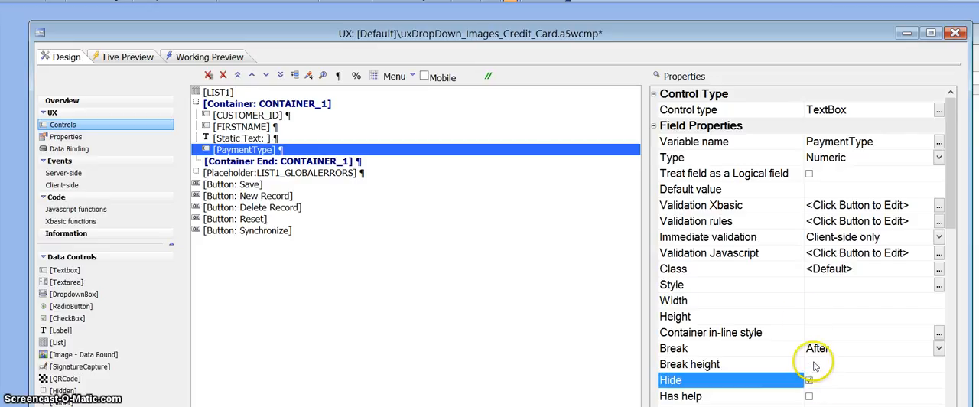
{"action": "left_click", "coordinate": [809, 380]}
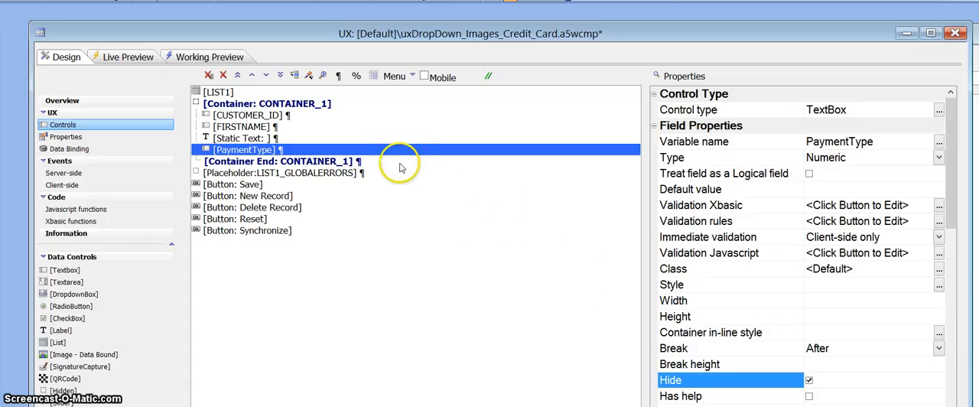
{"action": "mouse_move", "coordinate": [400, 166]}
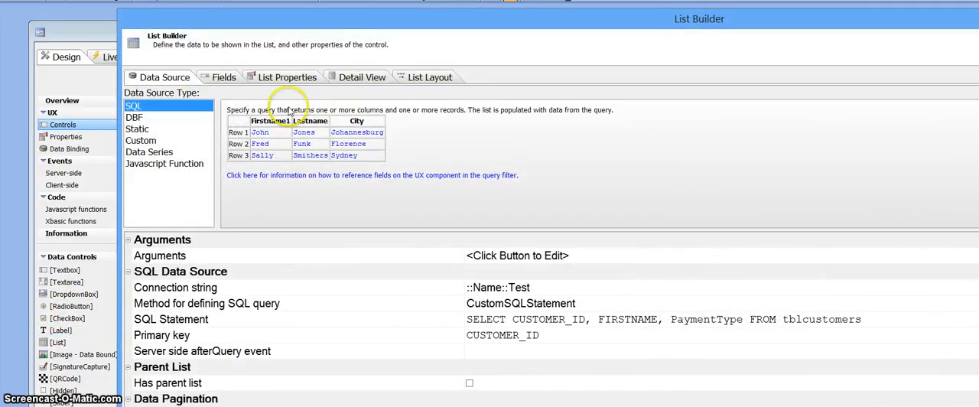
{"action": "mouse_move", "coordinate": [289, 105]}
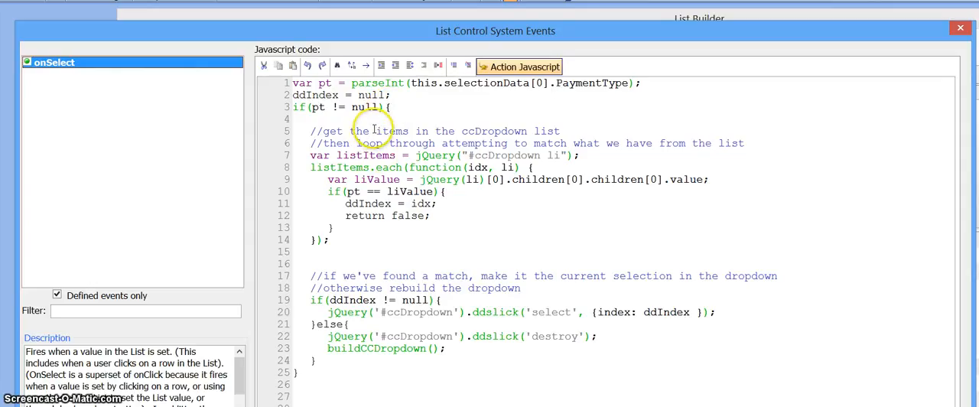
{"action": "mouse_move", "coordinate": [314, 155]}
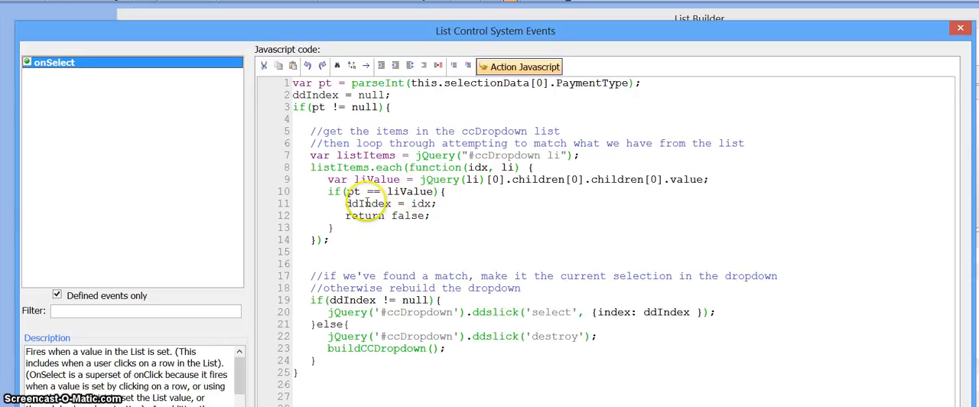
{"action": "mouse_move", "coordinate": [363, 185]}
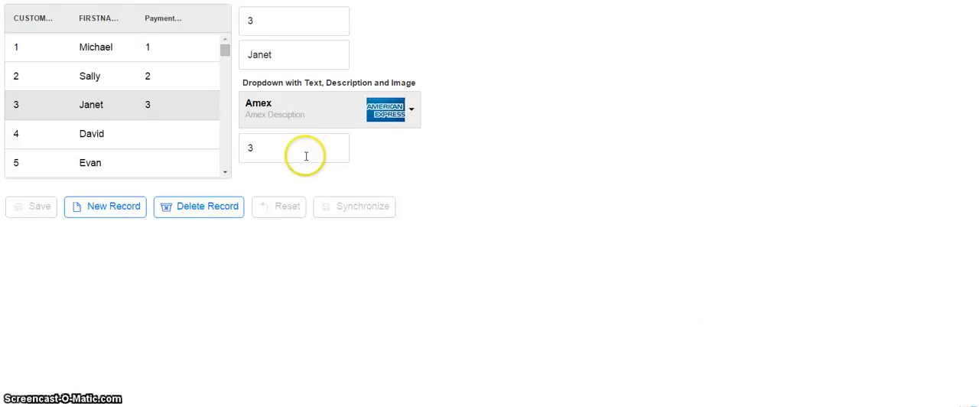
Open Janet's credit-card dropdown to review the Amex, MC and Visa options.
{"action": "left_click", "coordinate": [410, 108]}
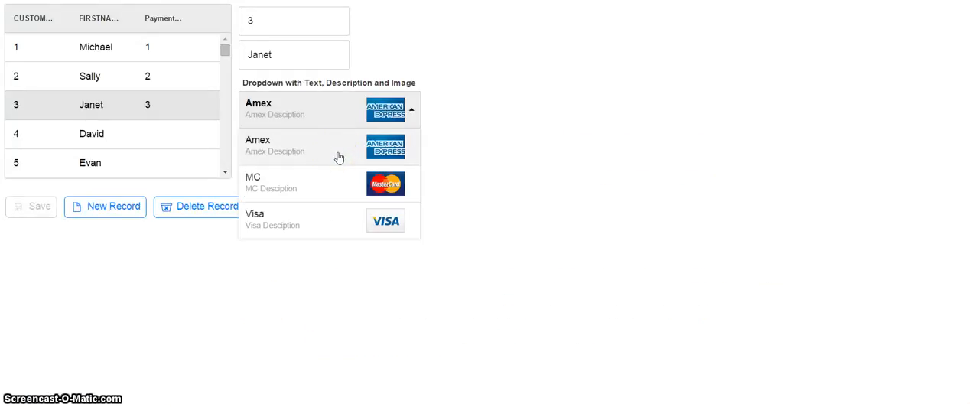
{"action": "mouse_move", "coordinate": [347, 213]}
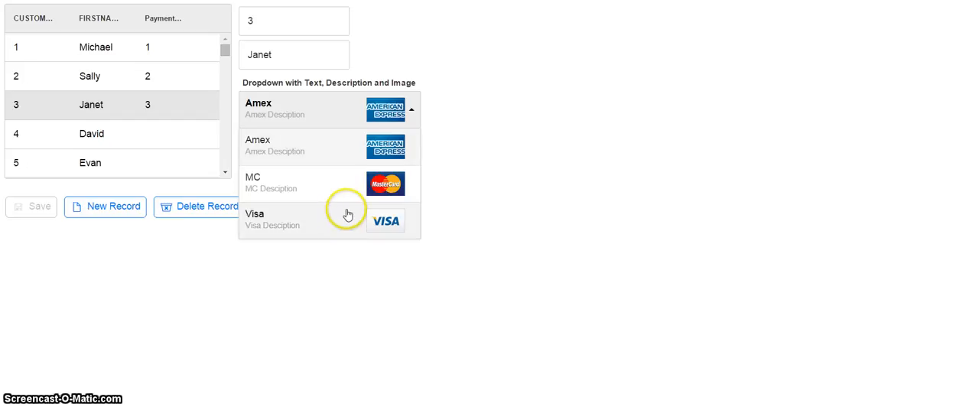
{"action": "mouse_move", "coordinate": [349, 189]}
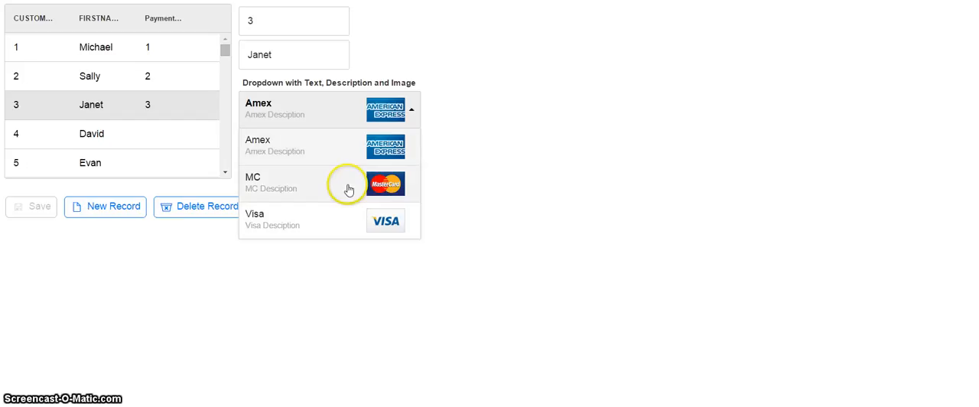
{"action": "mouse_move", "coordinate": [351, 152]}
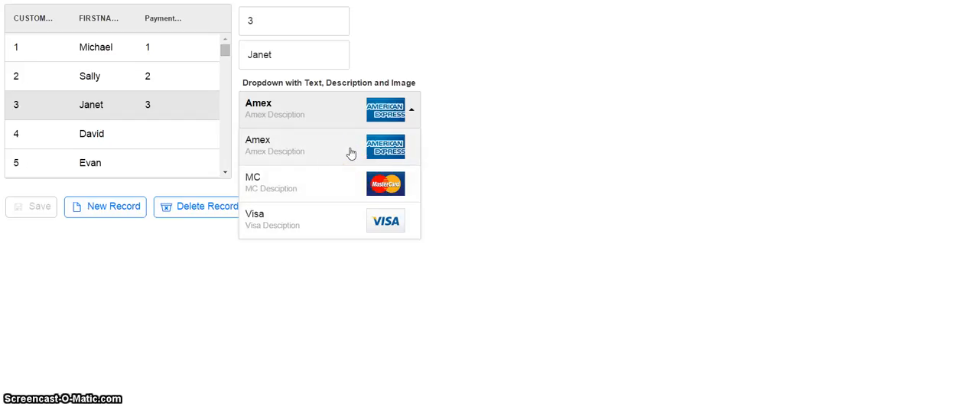
{"action": "mouse_move", "coordinate": [311, 129]}
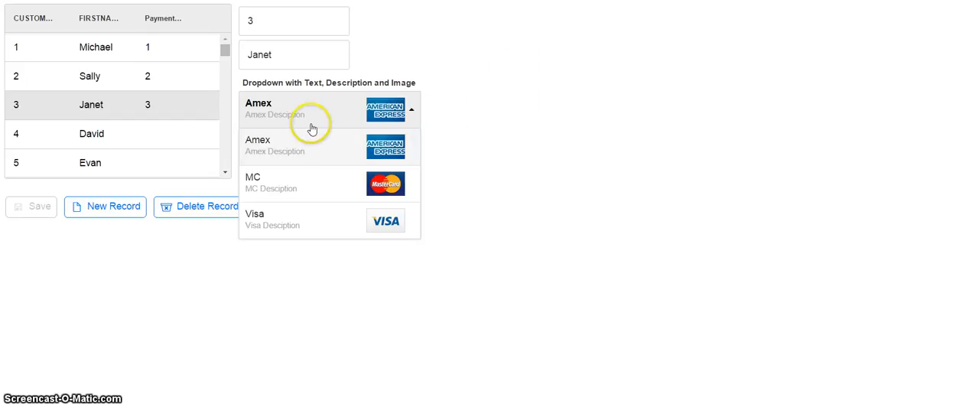
{"action": "mouse_move", "coordinate": [320, 153]}
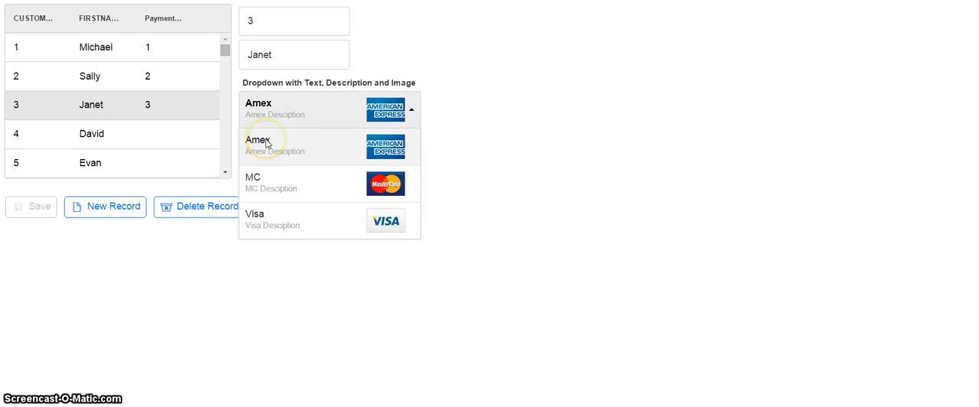
{"action": "mouse_move", "coordinate": [279, 147]}
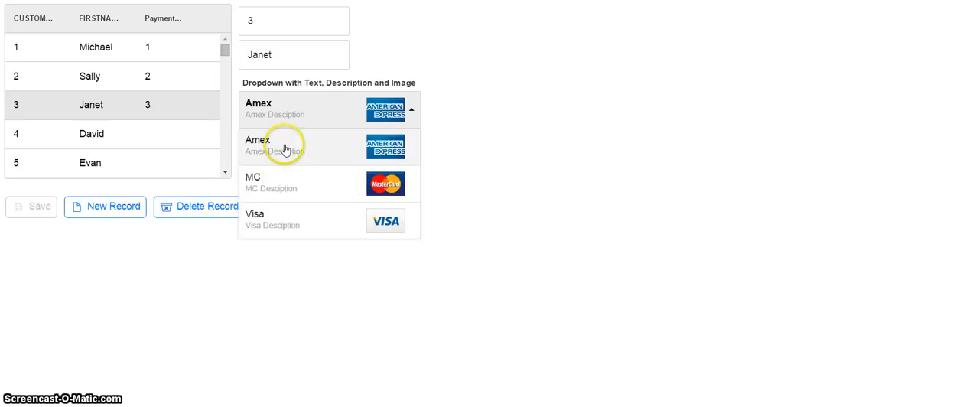
{"action": "mouse_move", "coordinate": [315, 149]}
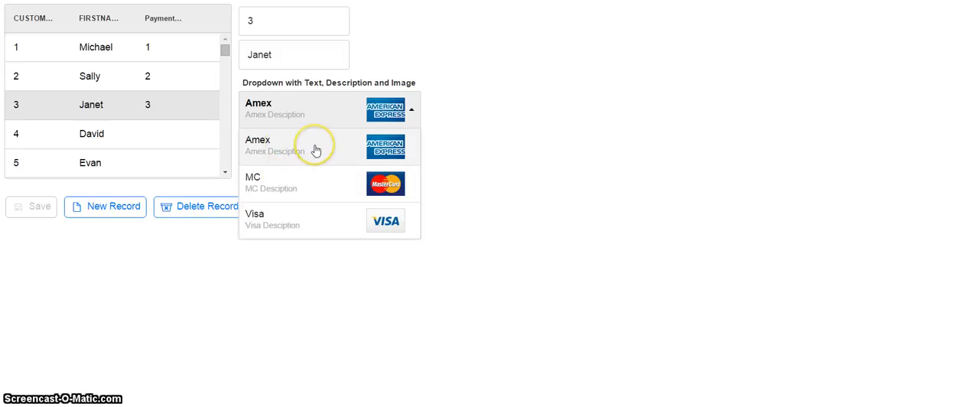
{"action": "mouse_move", "coordinate": [380, 149]}
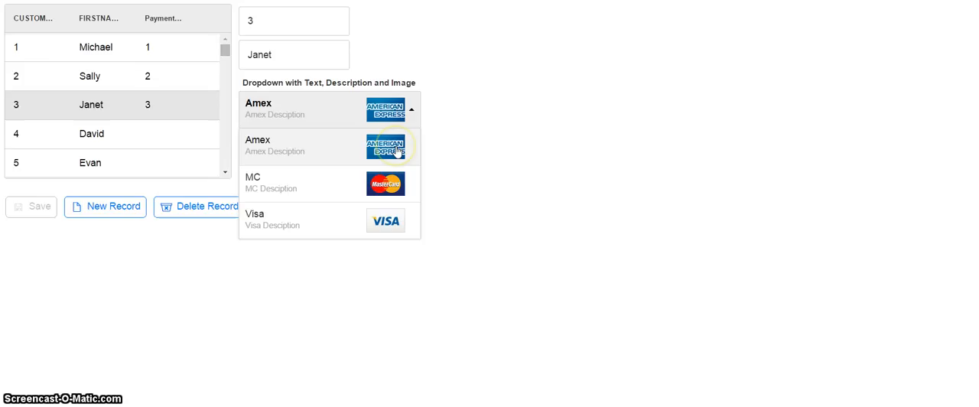
{"action": "mouse_move", "coordinate": [392, 187]}
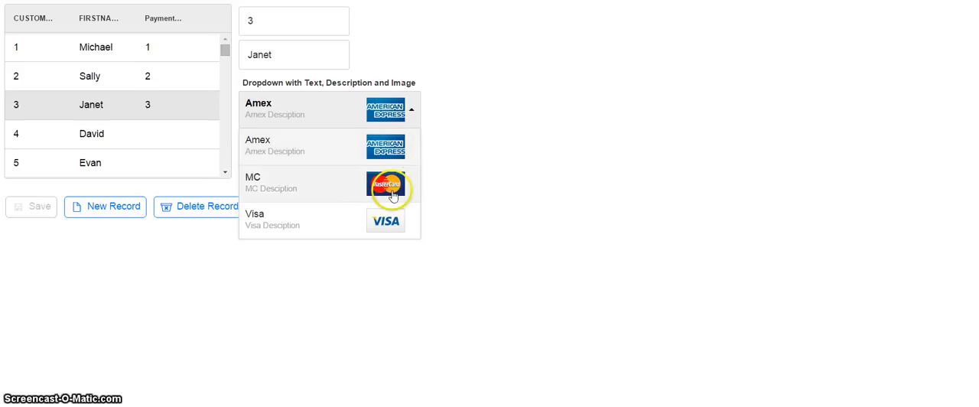
{"action": "mouse_move", "coordinate": [393, 221]}
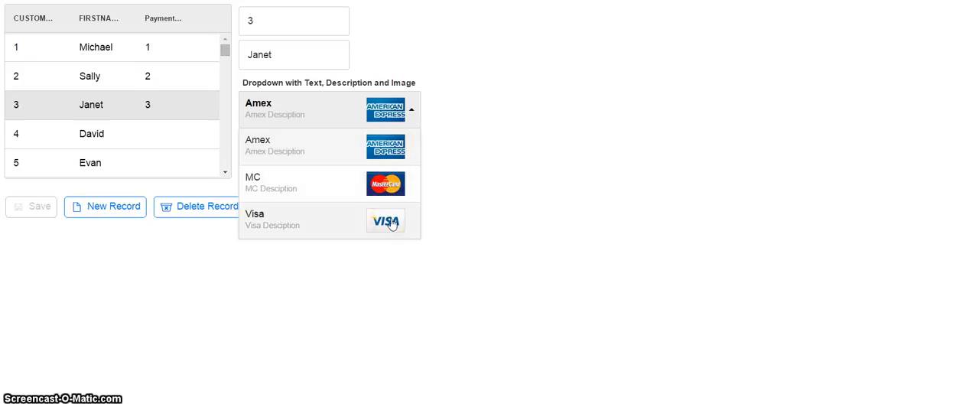
{"action": "mouse_move", "coordinate": [176, 58]}
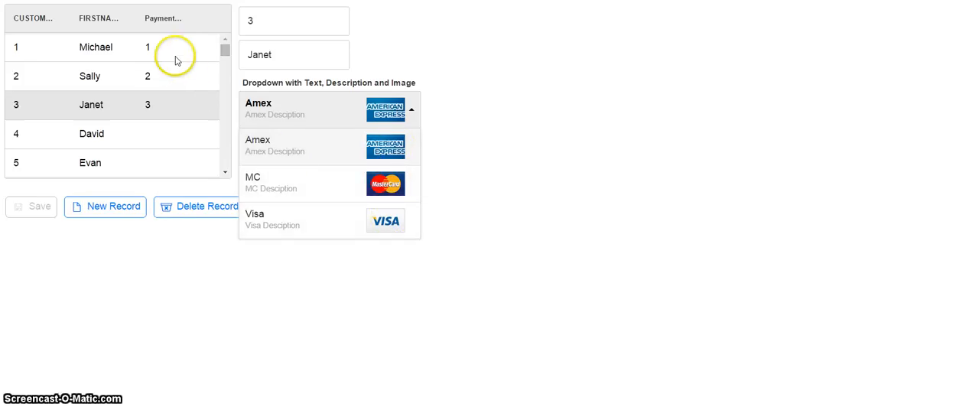
{"action": "mouse_move", "coordinate": [157, 106]}
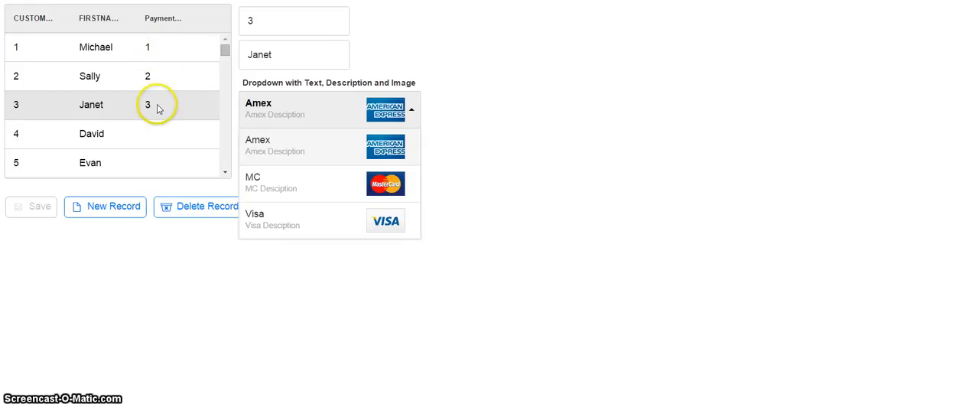
{"action": "mouse_move", "coordinate": [334, 147]}
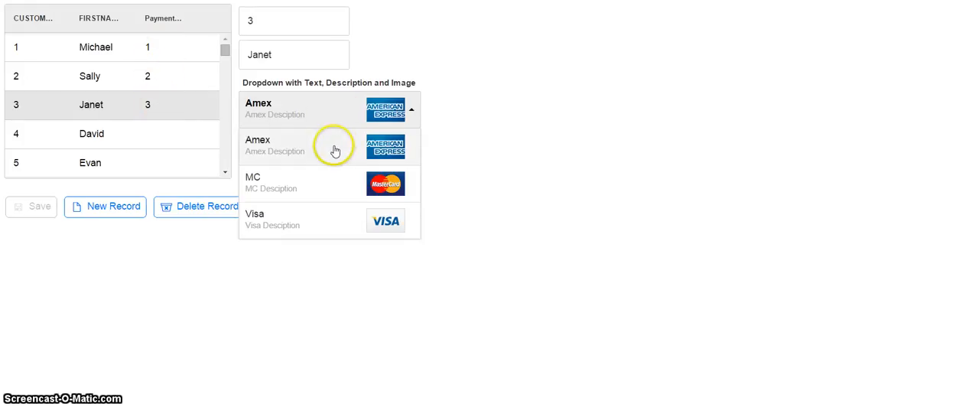
{"action": "mouse_move", "coordinate": [325, 171]}
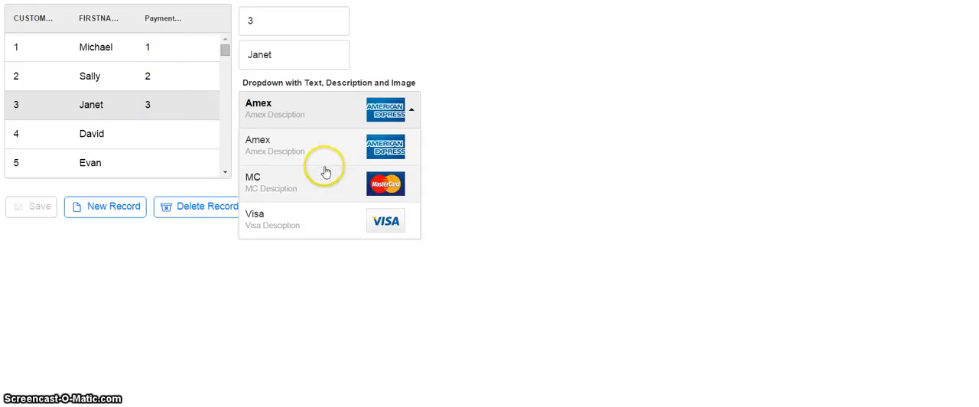
{"action": "mouse_move", "coordinate": [326, 149]}
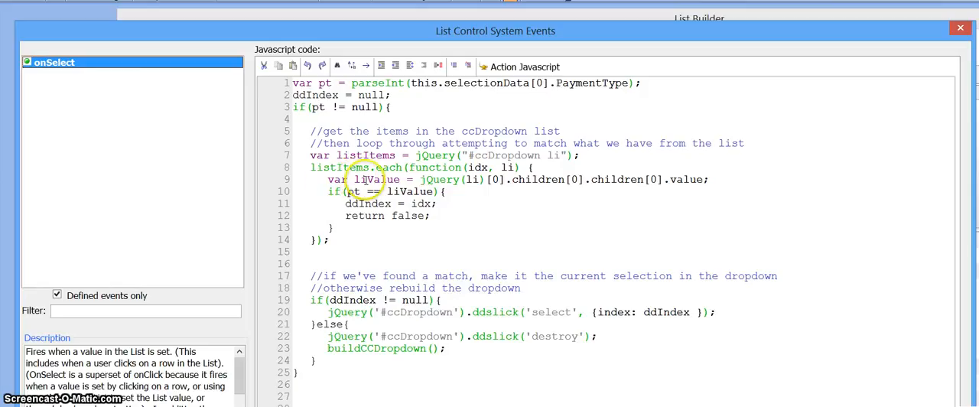
{"action": "mouse_move", "coordinate": [700, 179]}
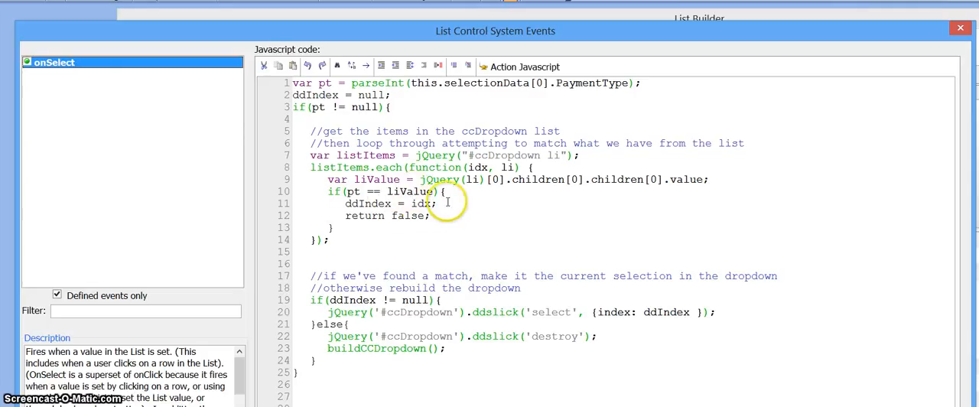
{"action": "mouse_move", "coordinate": [472, 163]}
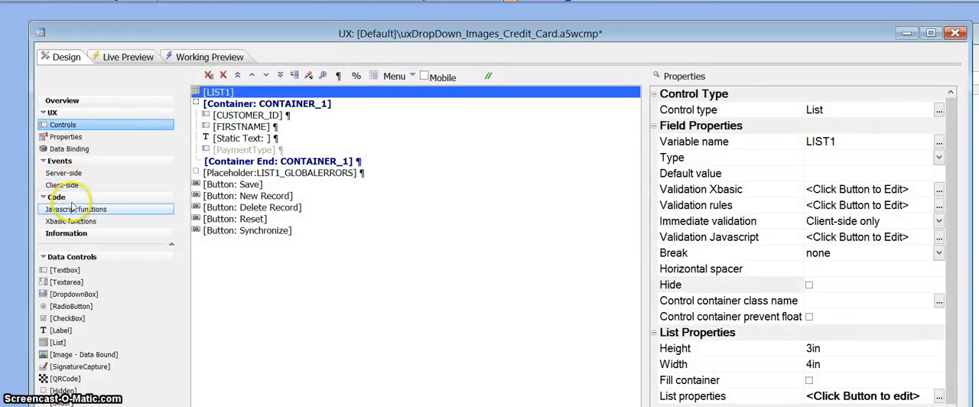
View the onRenderComplete client-side event, then scroll through buildCCDropdown in JavaScript functions.
{"action": "left_click", "coordinate": [62, 184]}
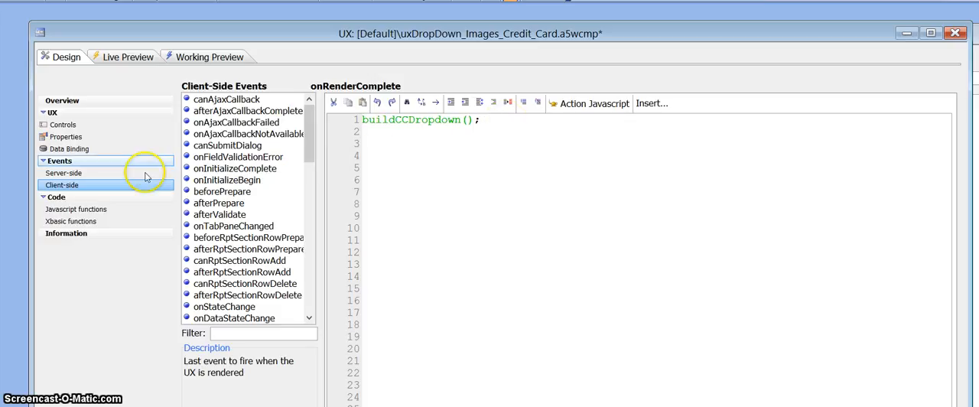
{"action": "left_click", "coordinate": [75, 208]}
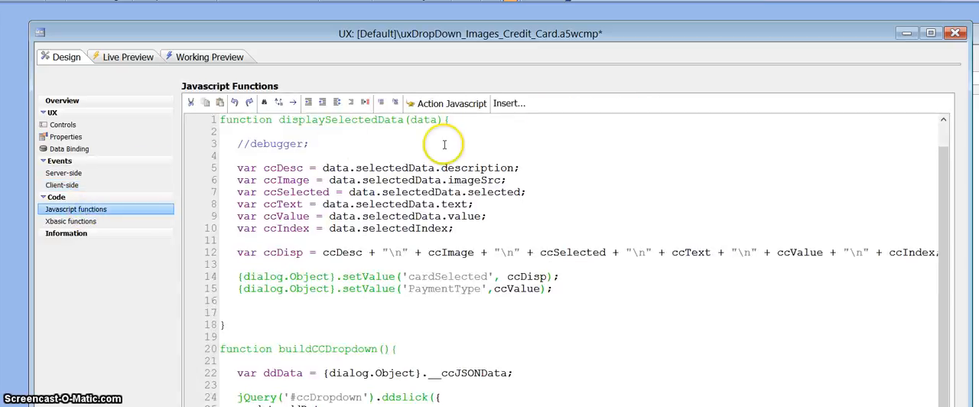
{"action": "scroll", "scroll_direction": "down", "scroll_amount": 3}
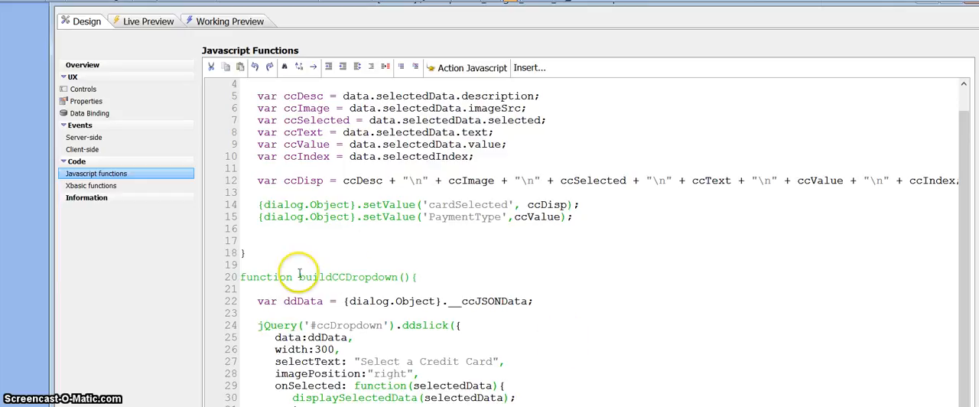
{"action": "mouse_move", "coordinate": [297, 349]}
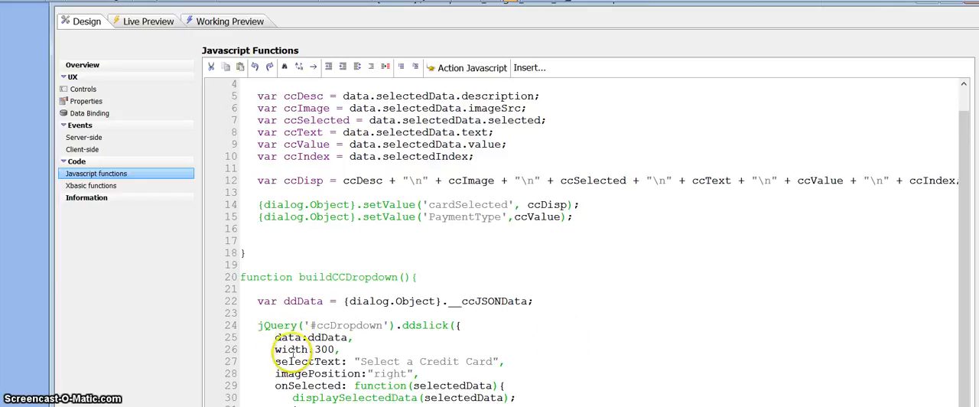
{"action": "mouse_move", "coordinate": [813, 9]}
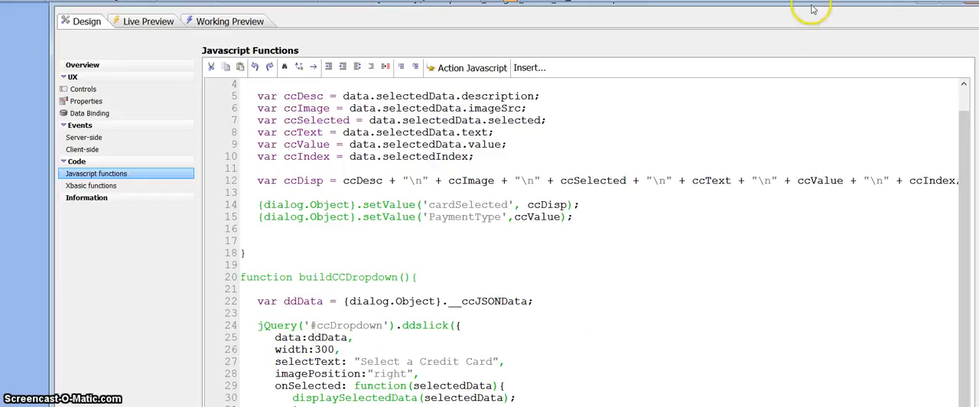
{"action": "mouse_move", "coordinate": [814, 9]}
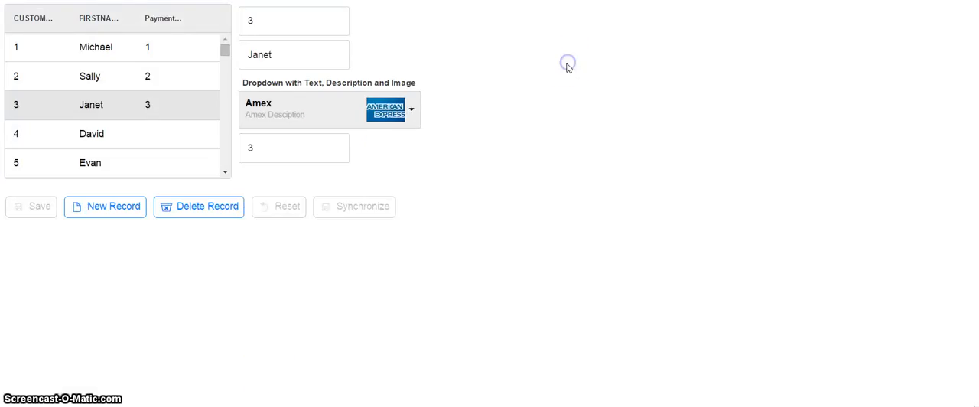
In Working Preview, select customers 2, 3 and 1, confirming MC, Amex and Visa.
{"action": "left_click", "coordinate": [90, 75]}
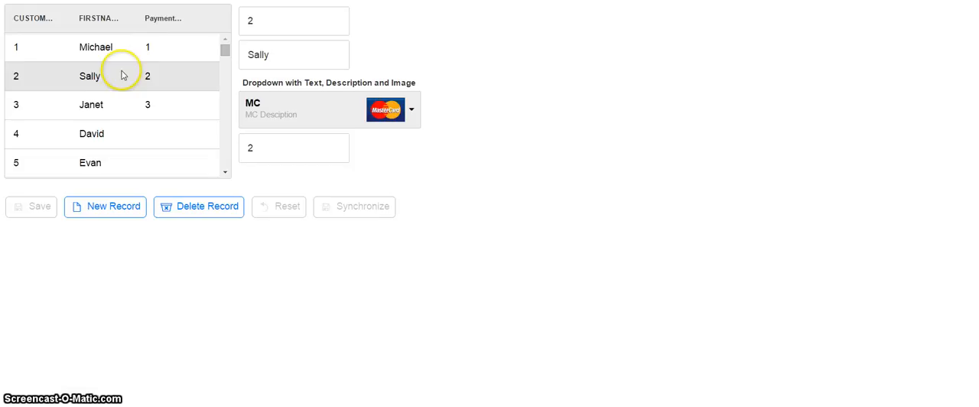
{"action": "mouse_move", "coordinate": [169, 78]}
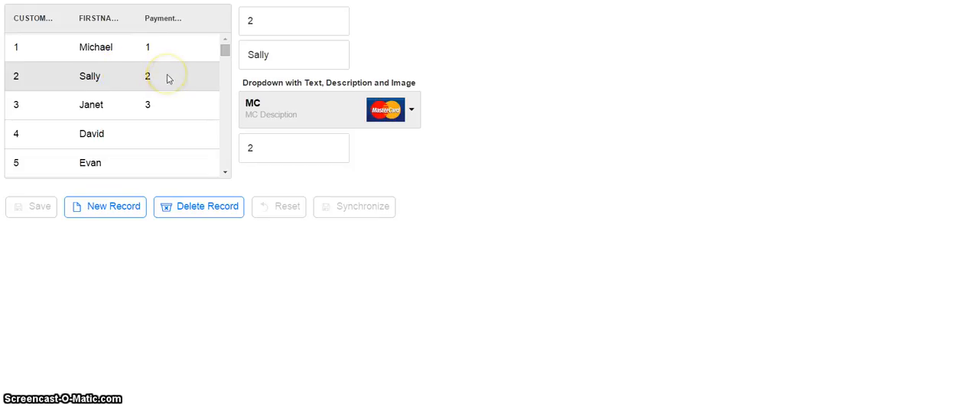
{"action": "mouse_move", "coordinate": [228, 101]}
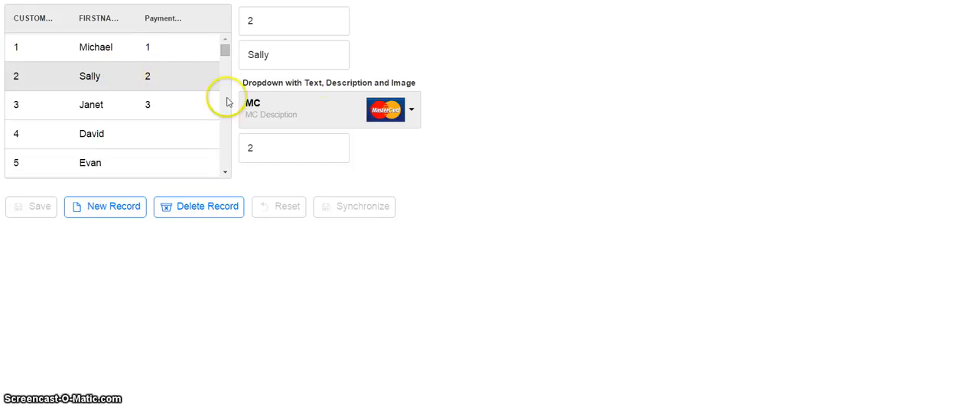
{"action": "mouse_move", "coordinate": [198, 92]}
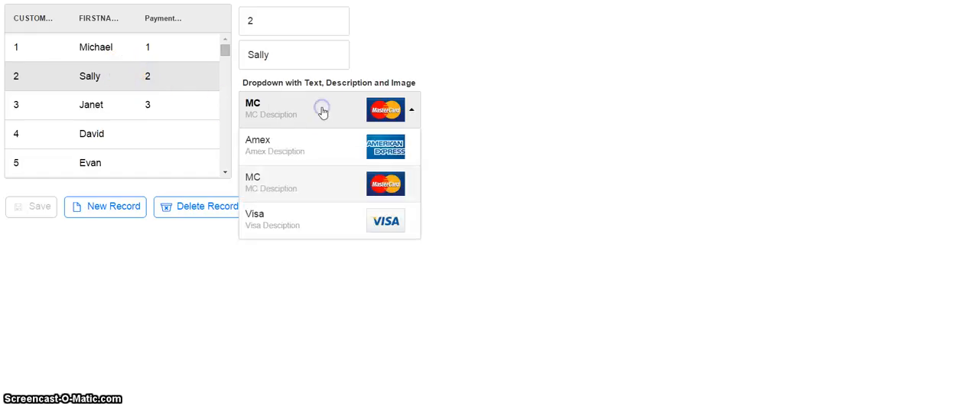
{"action": "mouse_move", "coordinate": [324, 157]}
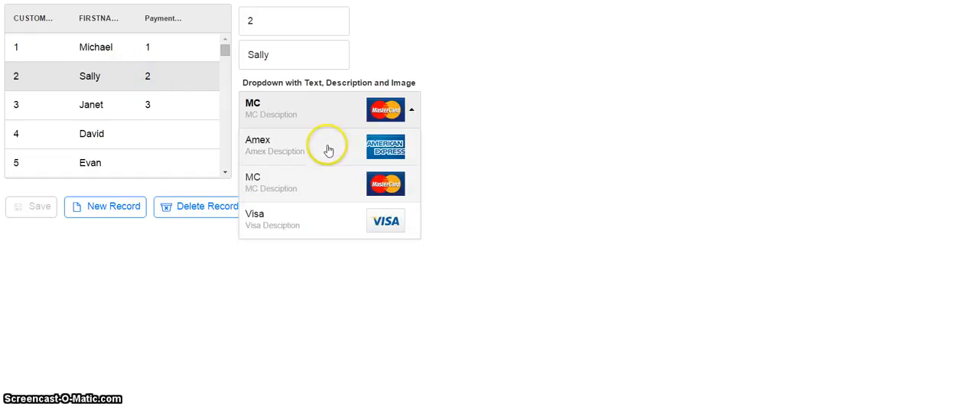
{"action": "mouse_move", "coordinate": [292, 187]}
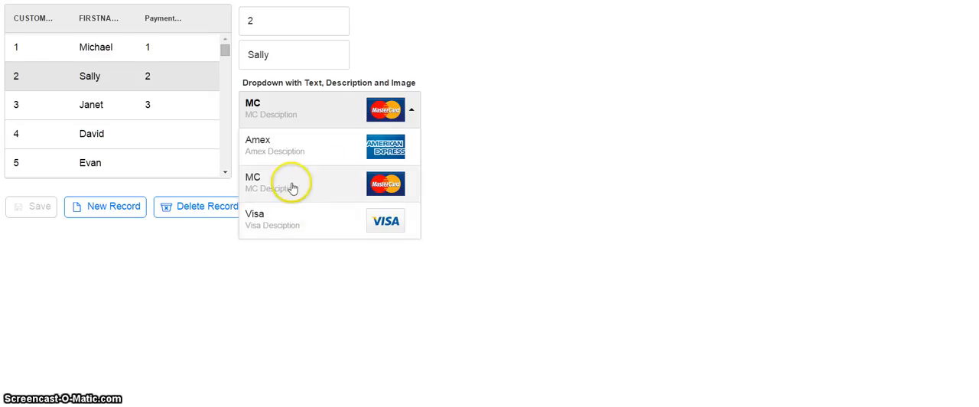
{"action": "mouse_move", "coordinate": [385, 187]}
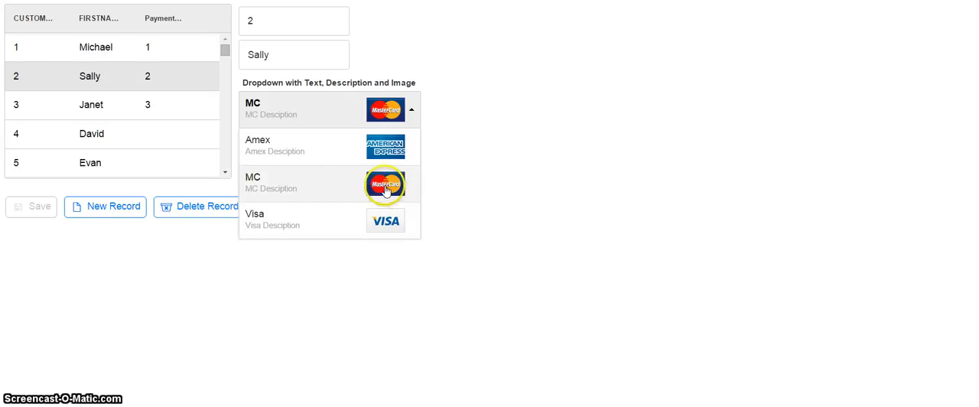
{"action": "mouse_move", "coordinate": [402, 190]}
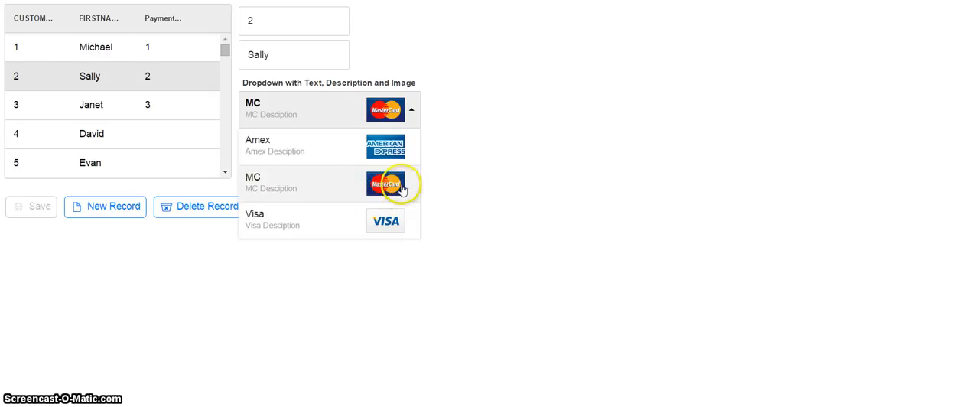
{"action": "mouse_move", "coordinate": [281, 185]}
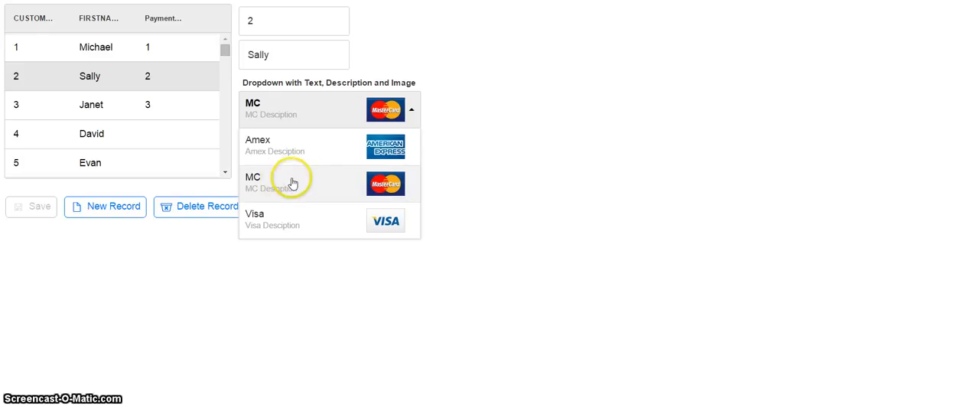
{"action": "left_click", "coordinate": [279, 183]}
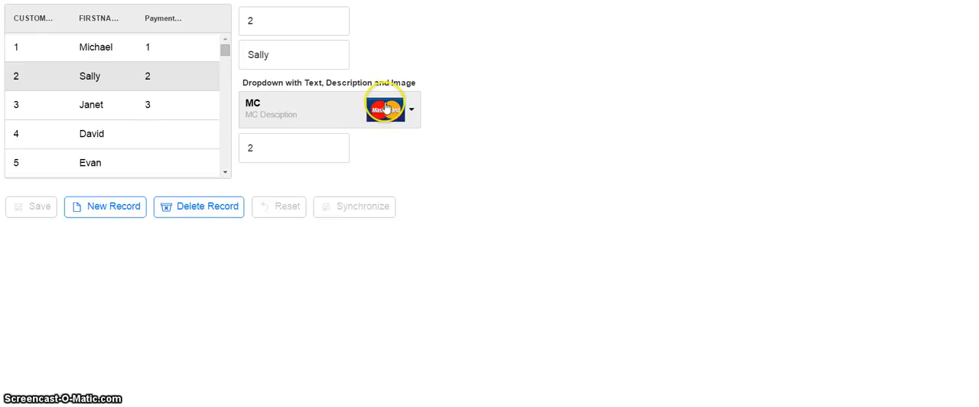
{"action": "left_click", "coordinate": [91, 105]}
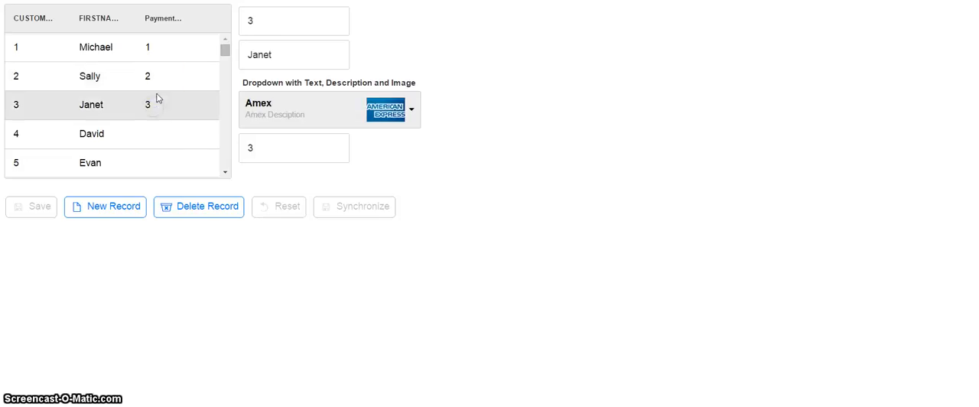
{"action": "left_click", "coordinate": [96, 46]}
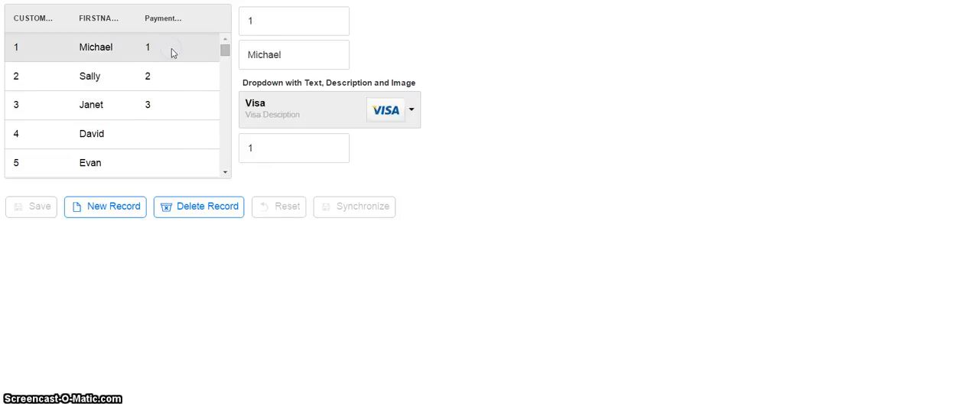